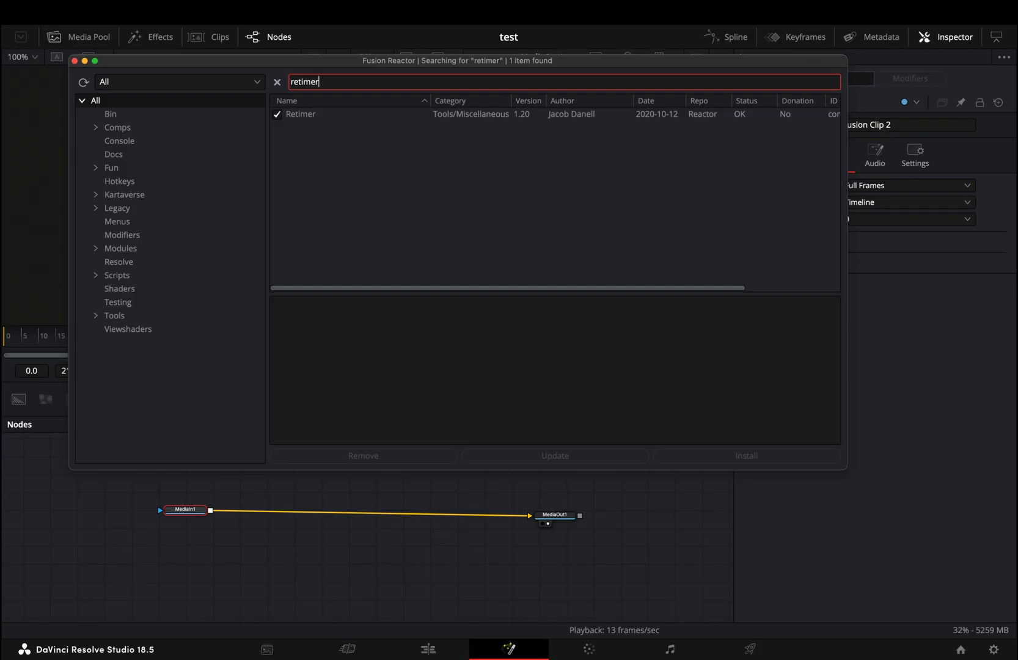
# Step: Add a Retimer node between MediaIn1 and MediaOut1 and drive its Offset with AudioWAV
pyautogui.write('suck less audio modifier')
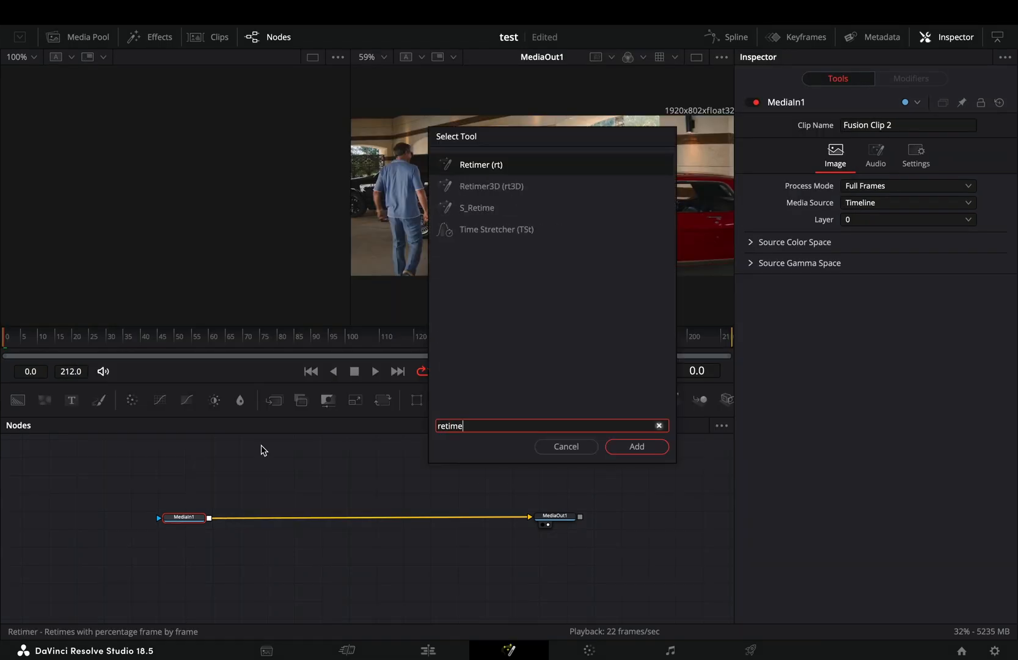
pyautogui.click(636, 447)
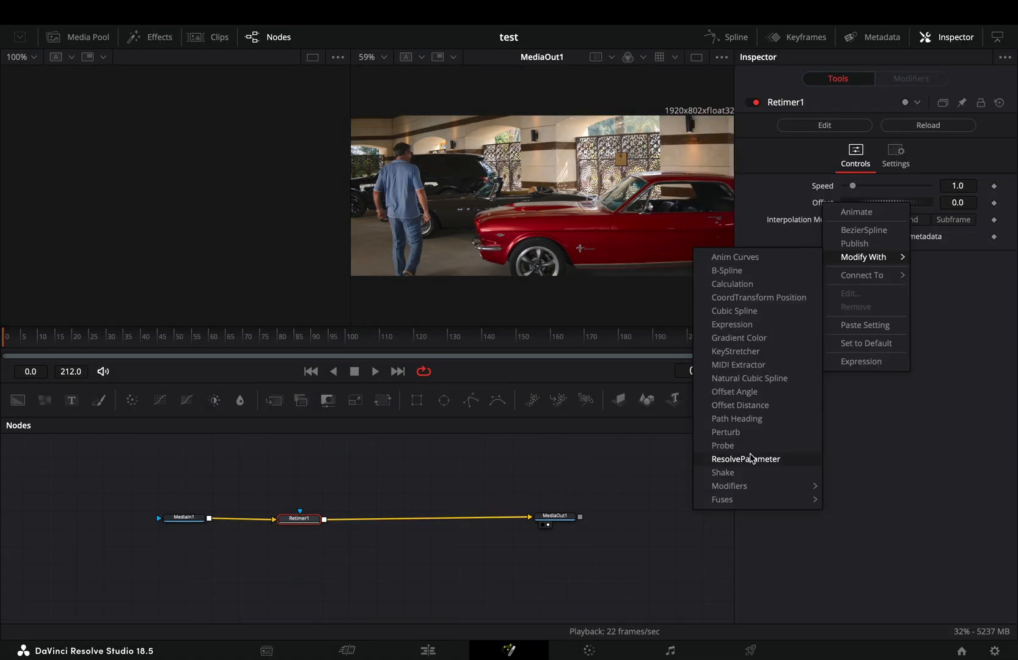
pyautogui.click(746, 458)
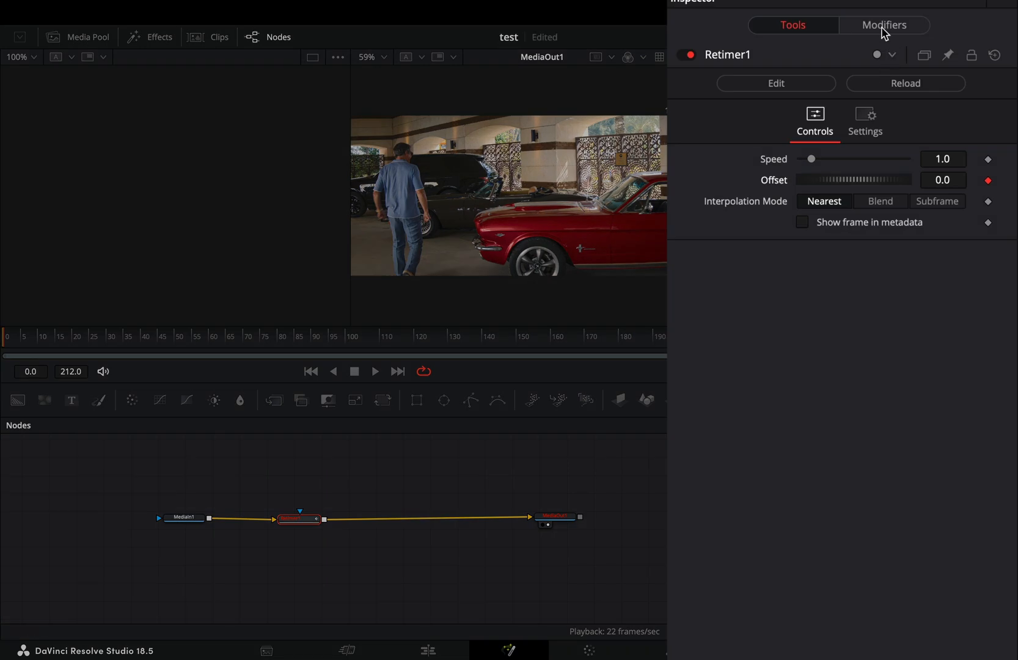
# Step: Load song.wav into AudioWAV1, raise Proxy, then add MotionBlur1 with Better estimation
pyautogui.click(884, 25)
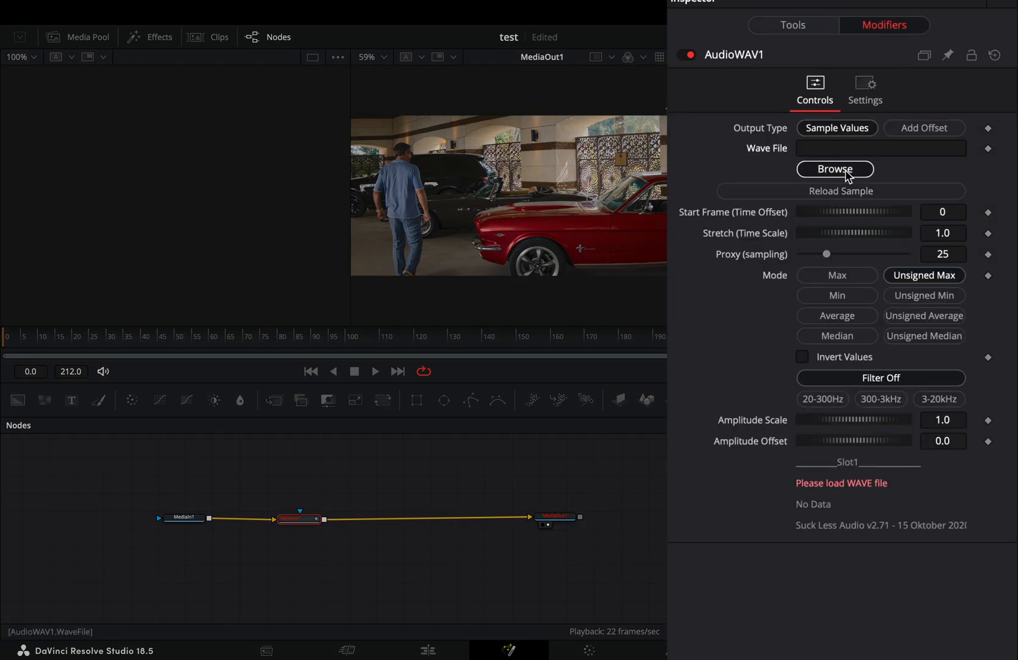
pyautogui.click(835, 169)
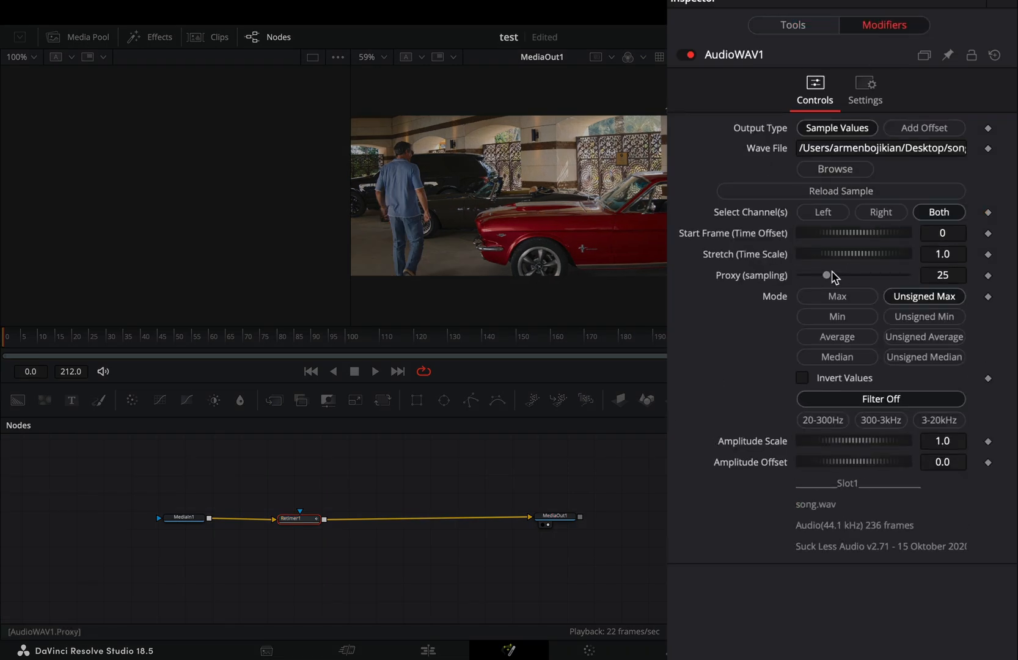
pyautogui.moveTo(826, 275); pyautogui.dragTo(906, 275)
pyautogui.write('motion')
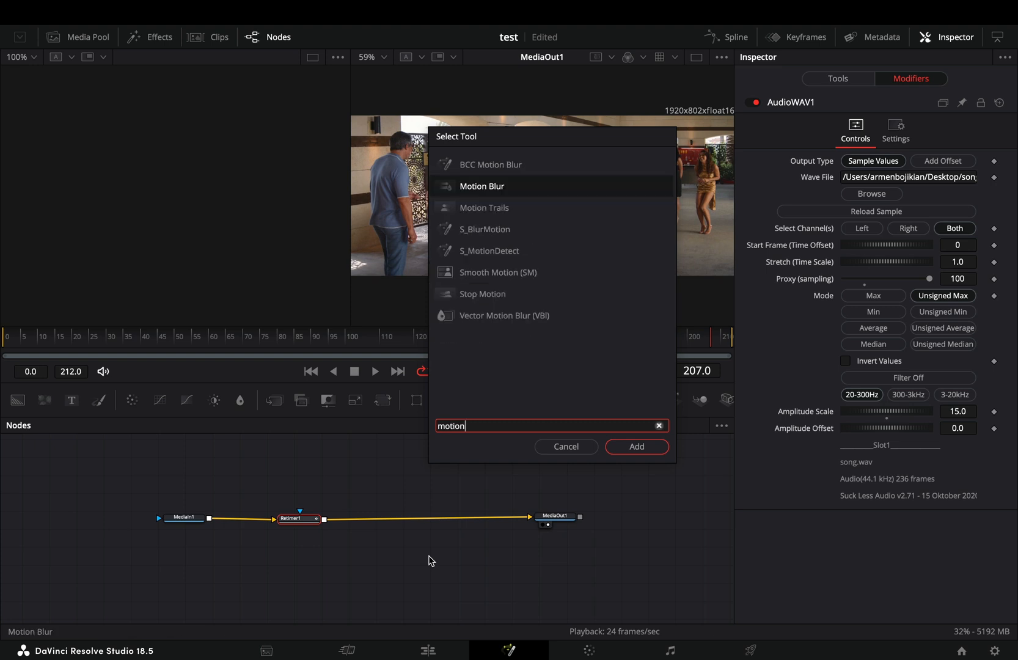
pyautogui.click(636, 447)
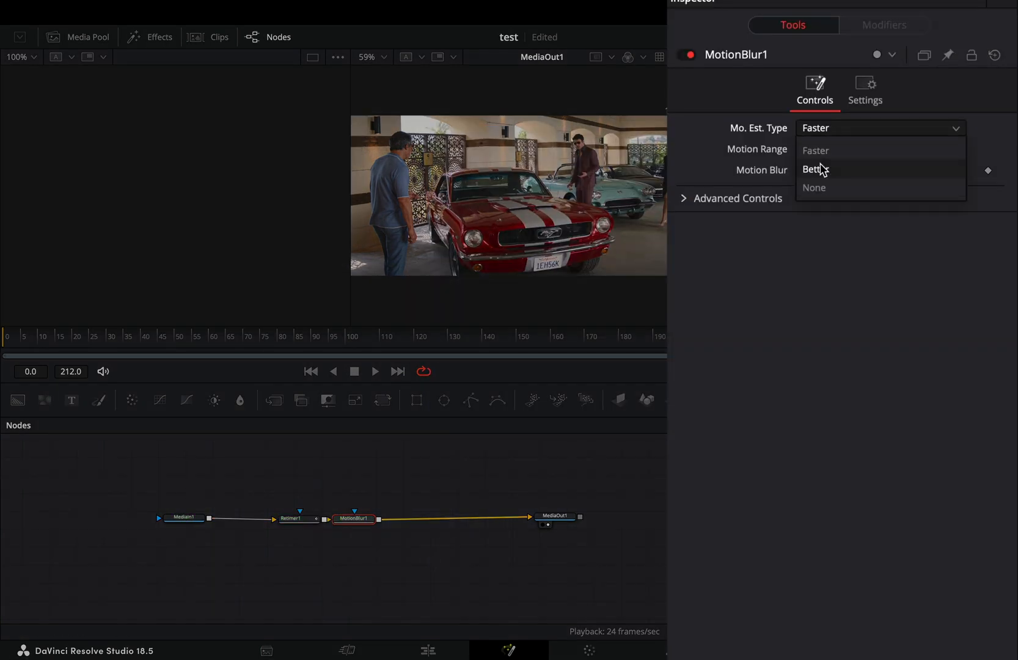
pyautogui.click(815, 169)
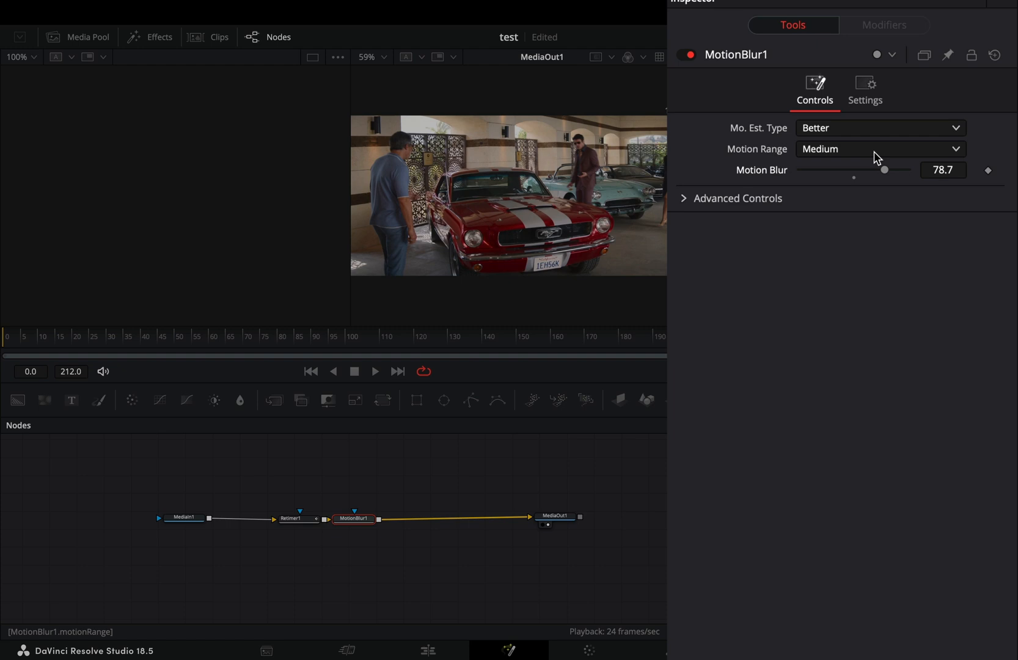